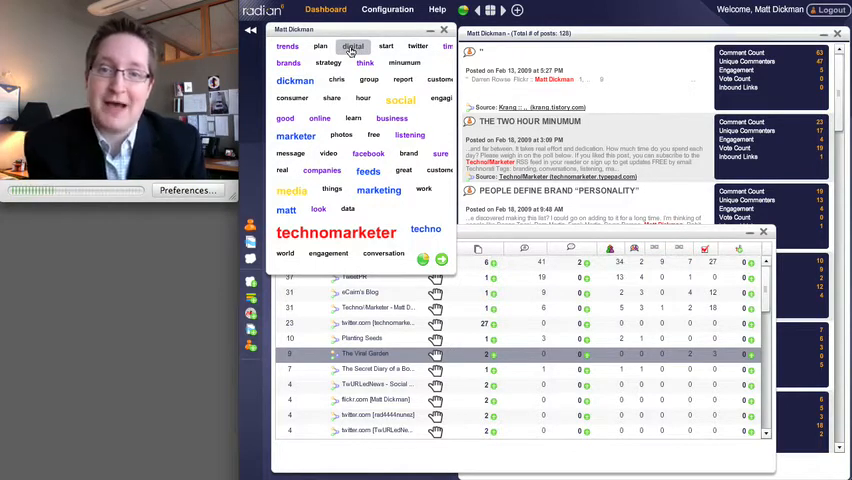
# Launch a River of News for posts mentioning 'digital' from the word cloud popup
pyautogui.click(352, 46)
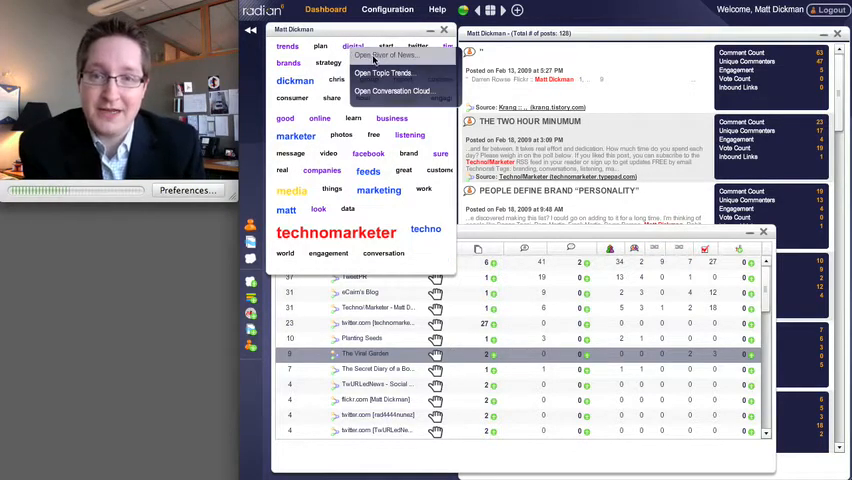
pyautogui.click(384, 56)
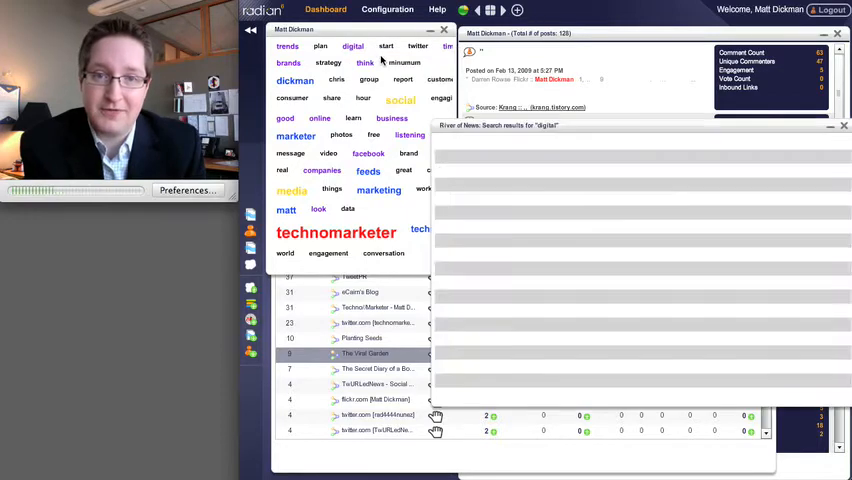
pyautogui.click(352, 46)
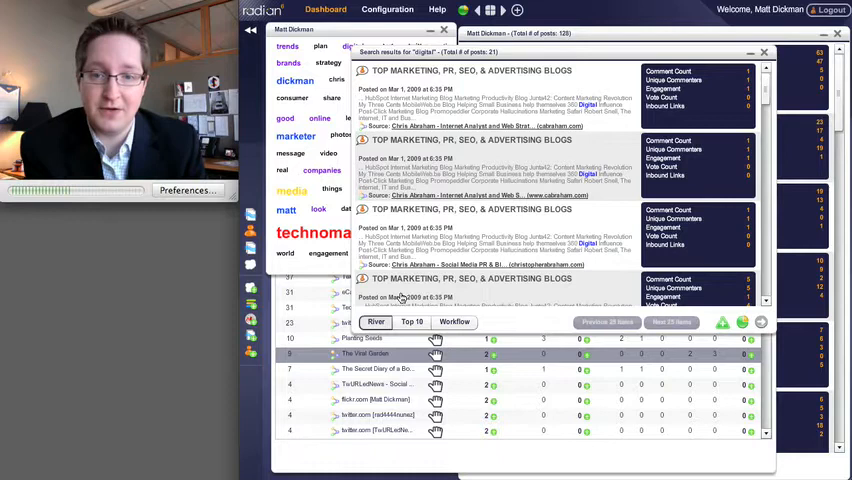
# Select a digital post and pick a team member from its assignment list
pyautogui.click(412, 320)
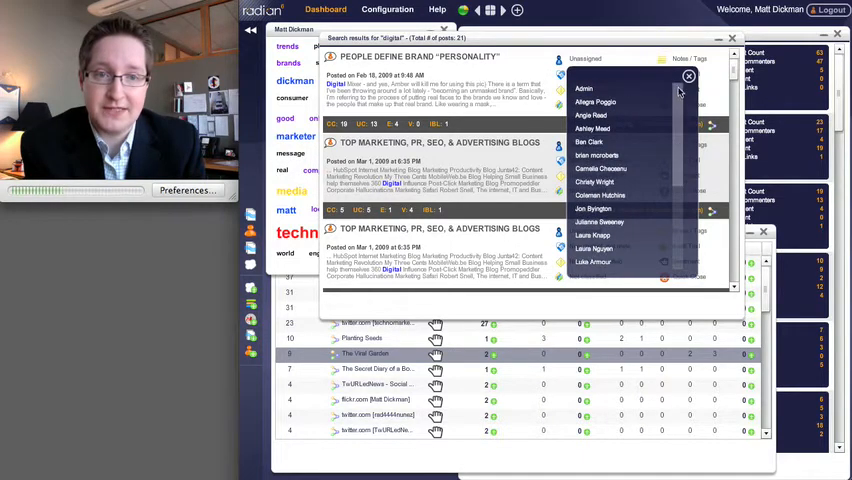
pyautogui.click(610, 74)
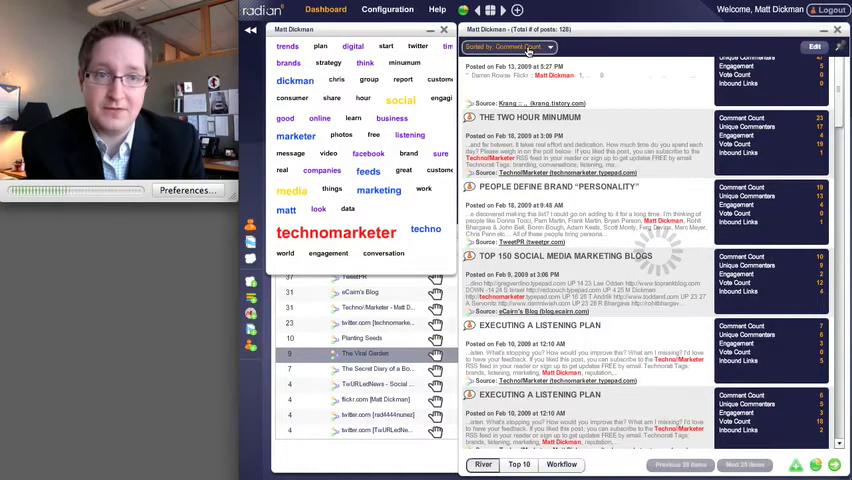
# Narrow the topic's River of News to Twitter posts mentioning TechnoMarketer
pyautogui.click(552, 48)
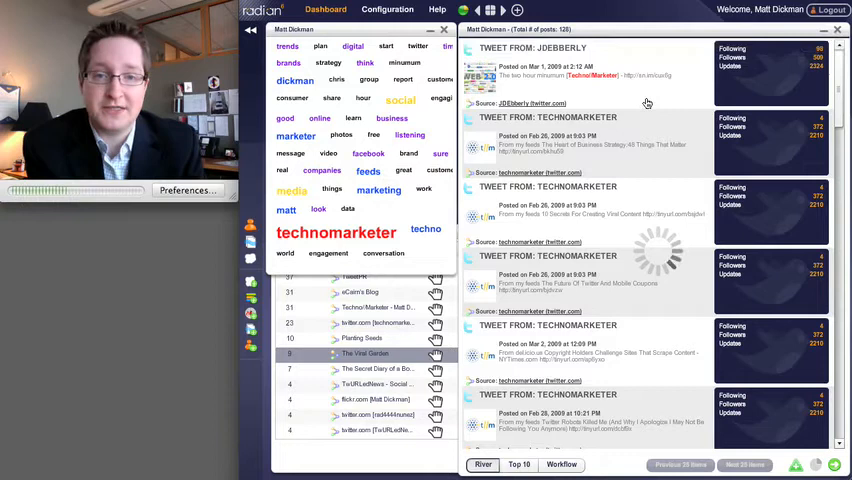
pyautogui.click(744, 464)
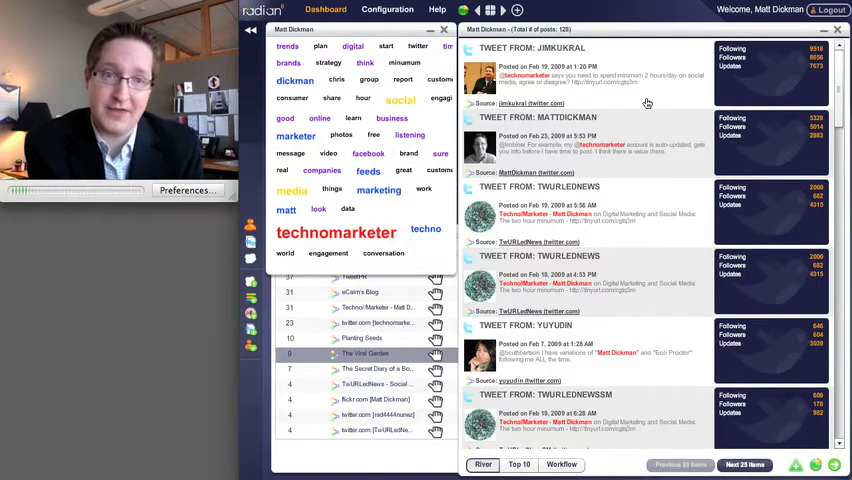
pyautogui.moveTo(800, 58)
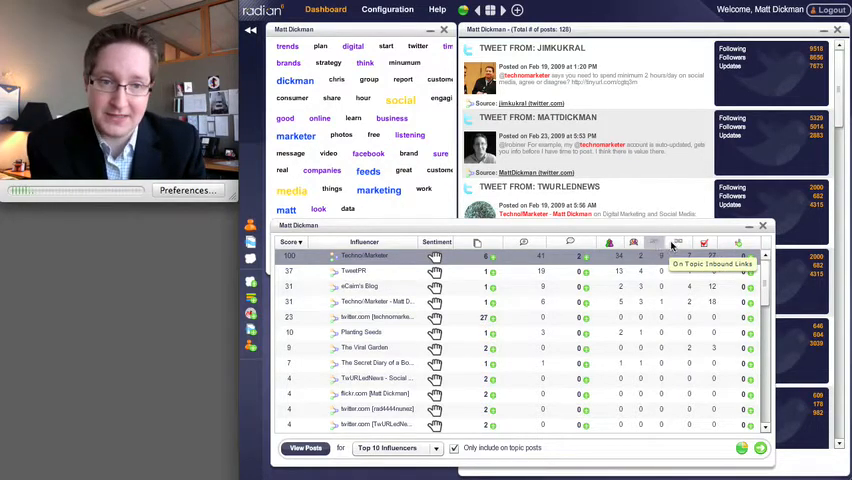
pyautogui.moveTo(704, 244)
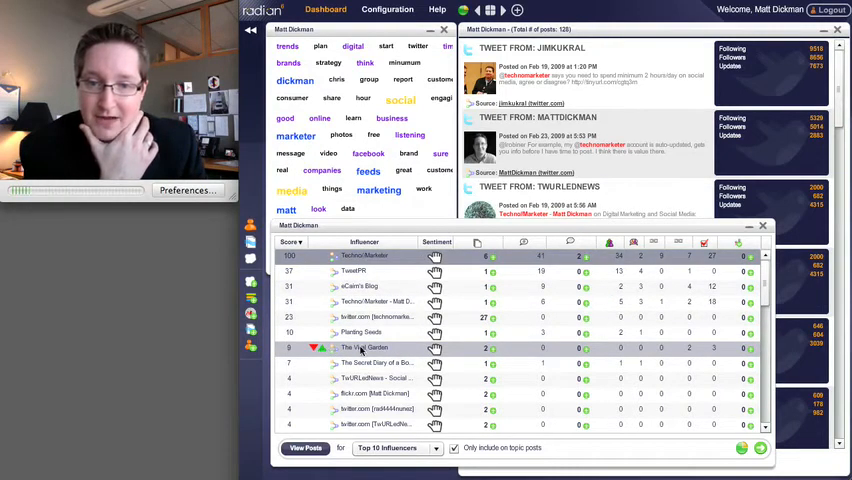
pyautogui.click(370, 348)
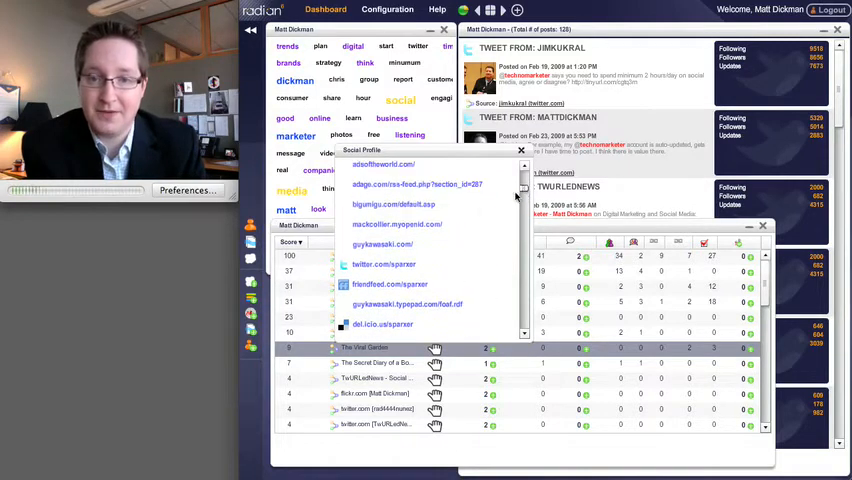
pyautogui.moveTo(460, 224)
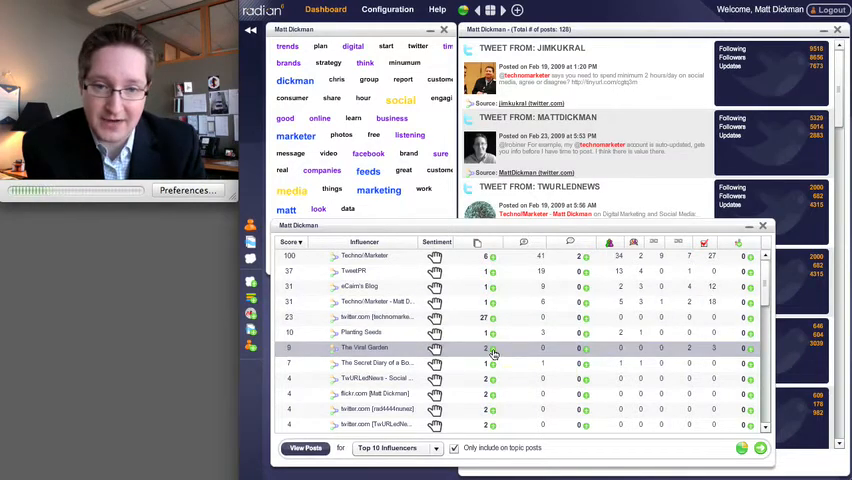
# View The Viral Garden's on-topic posts and adjust their sort order
pyautogui.click(366, 348)
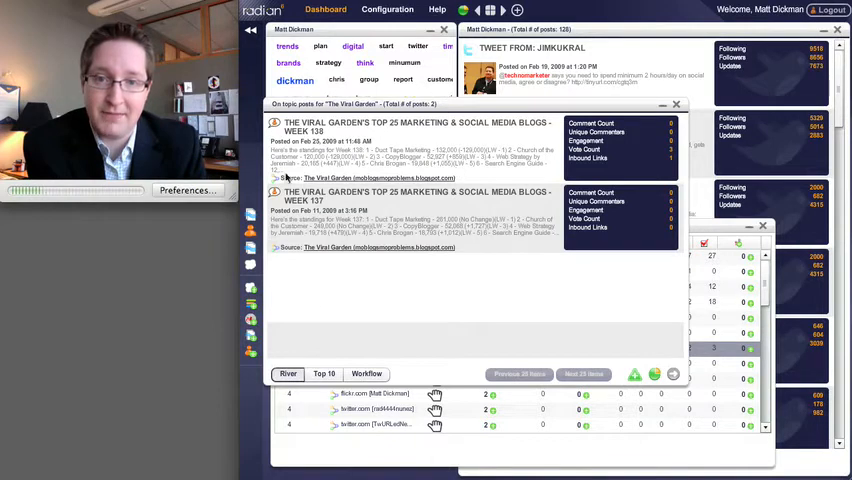
pyautogui.moveTo(358, 152)
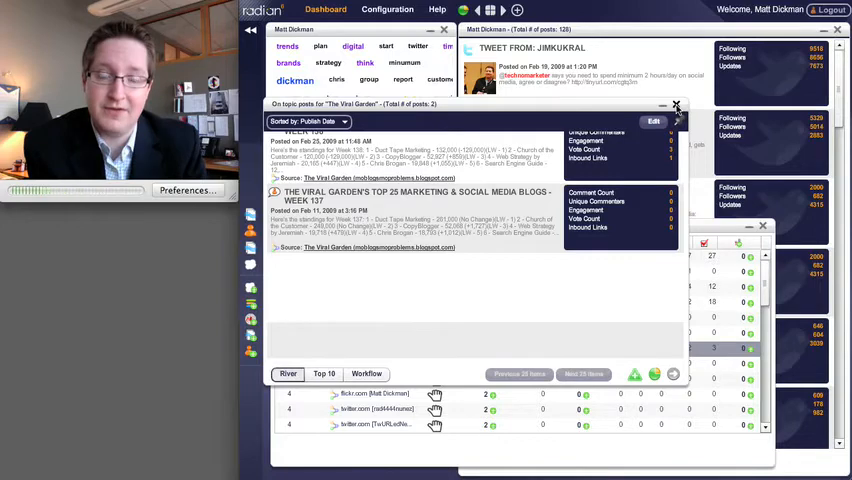
pyautogui.click(676, 106)
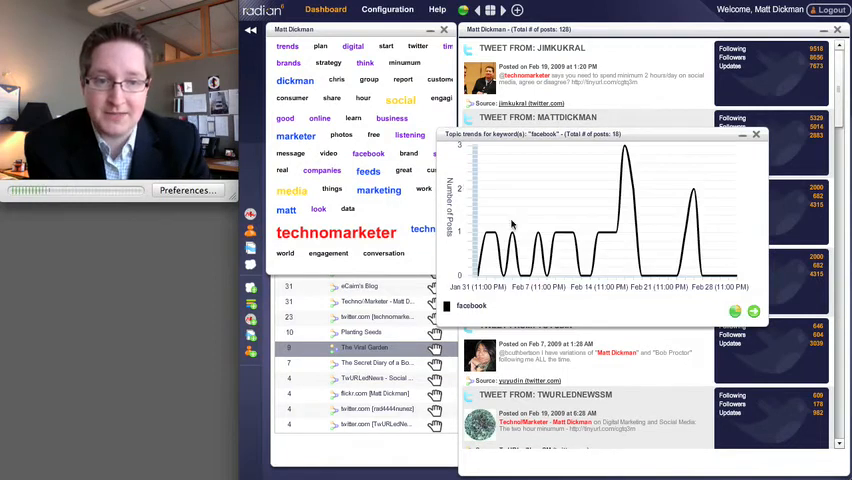
pyautogui.moveTo(556, 232)
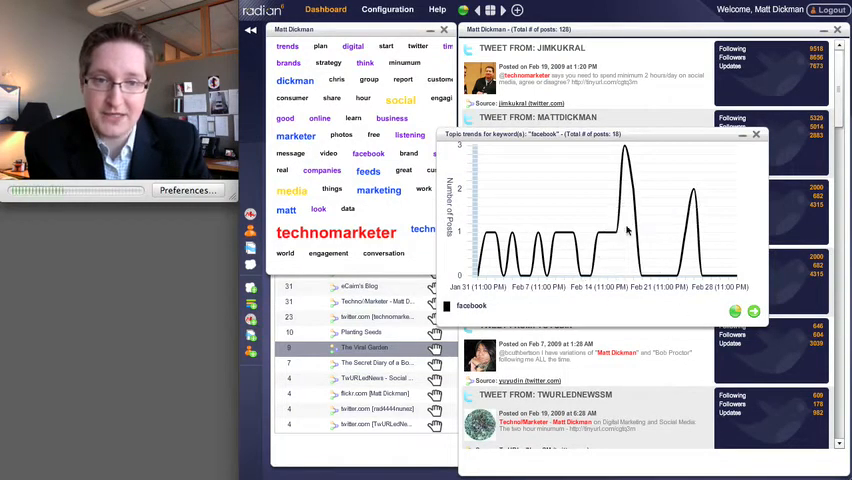
pyautogui.moveTo(604, 190)
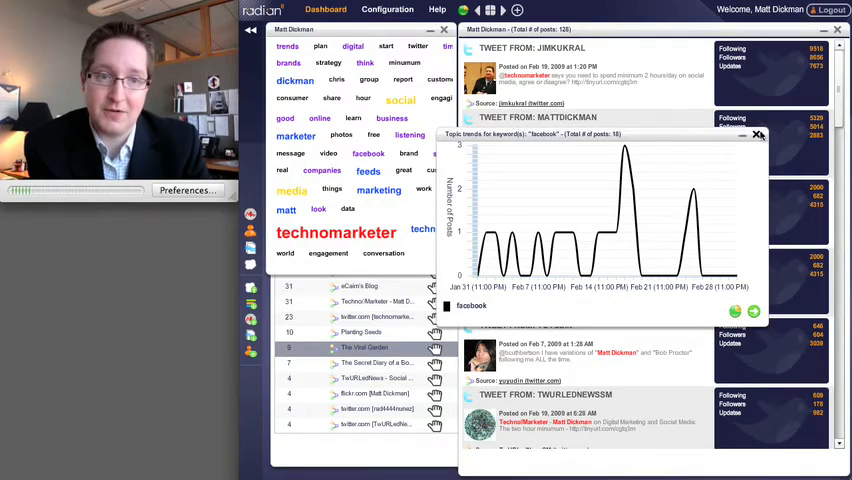
# Inspect the 'facebook' mention-volume line chart in Topic Trends
pyautogui.click(742, 134)
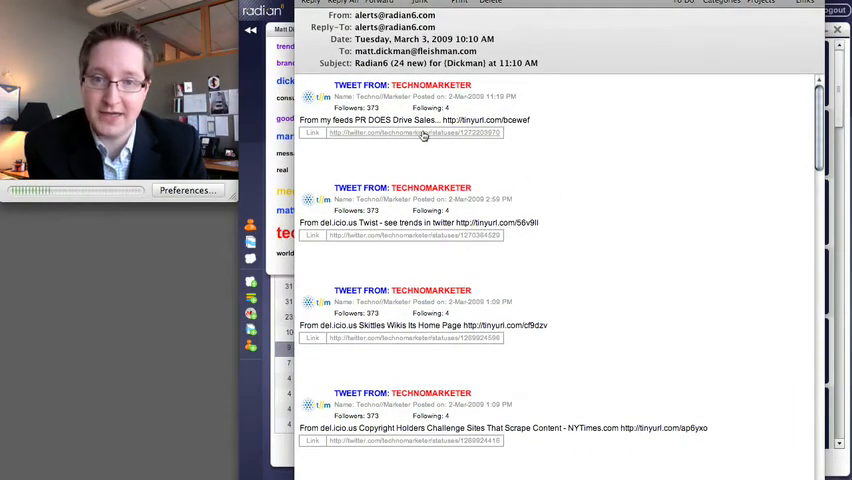
pyautogui.moveTo(388, 108)
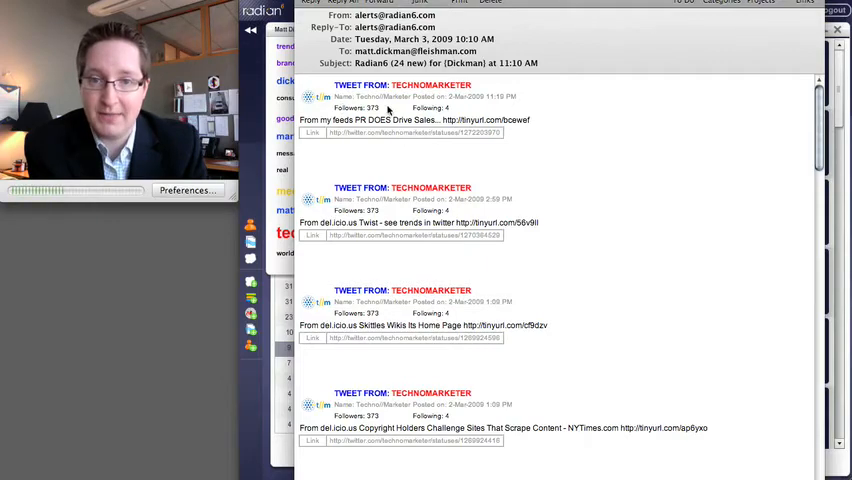
pyautogui.scroll(-3)
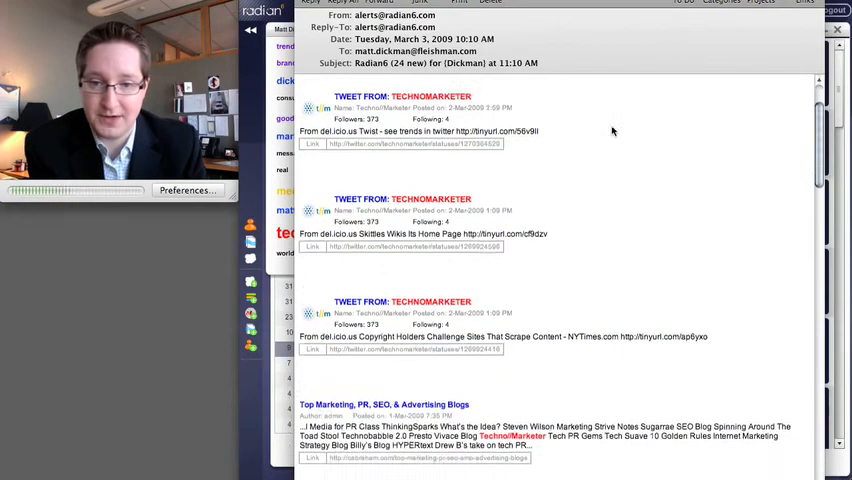